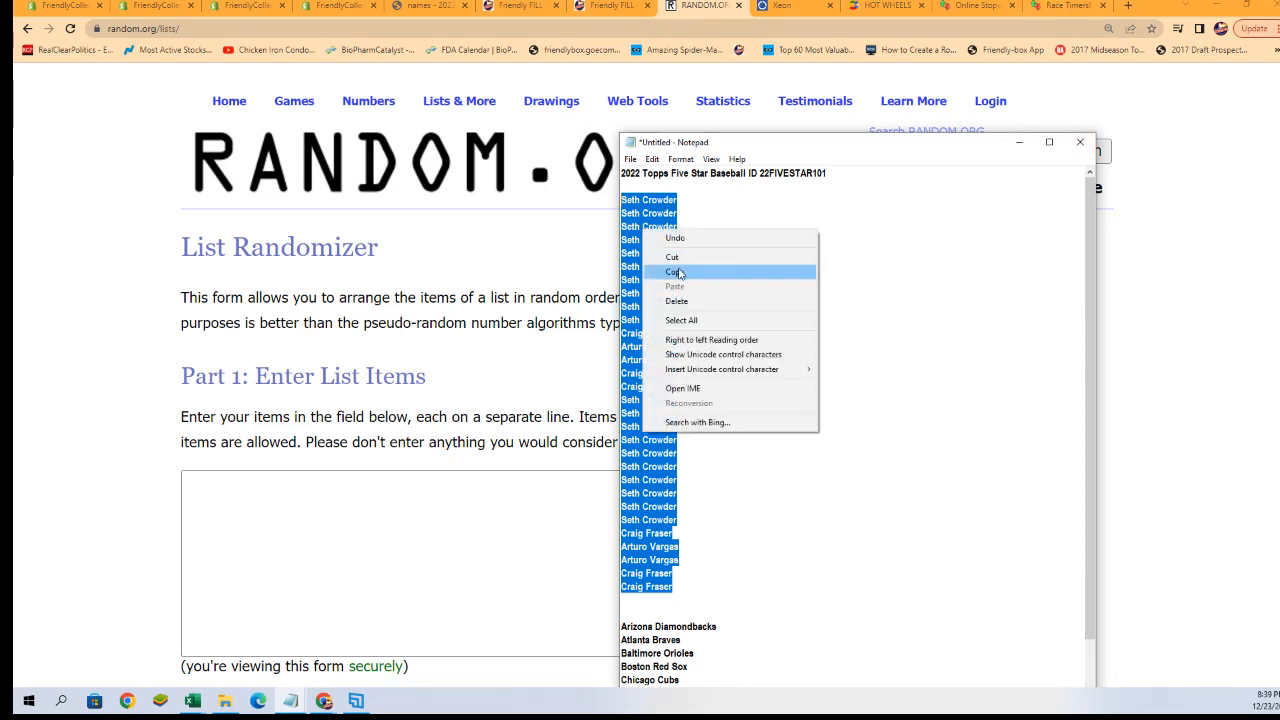
Paste the owner names copied from Notepad into the Part 1 list field.
click(672, 272)
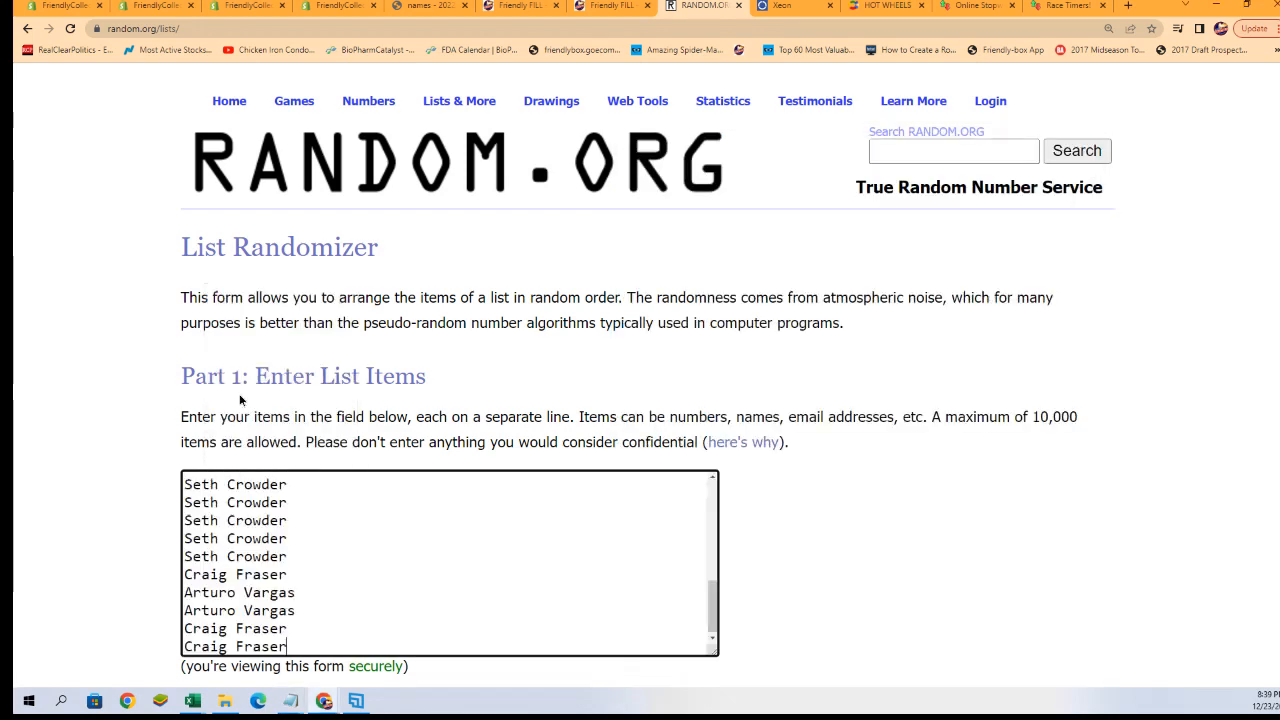
scroll(down, 3)
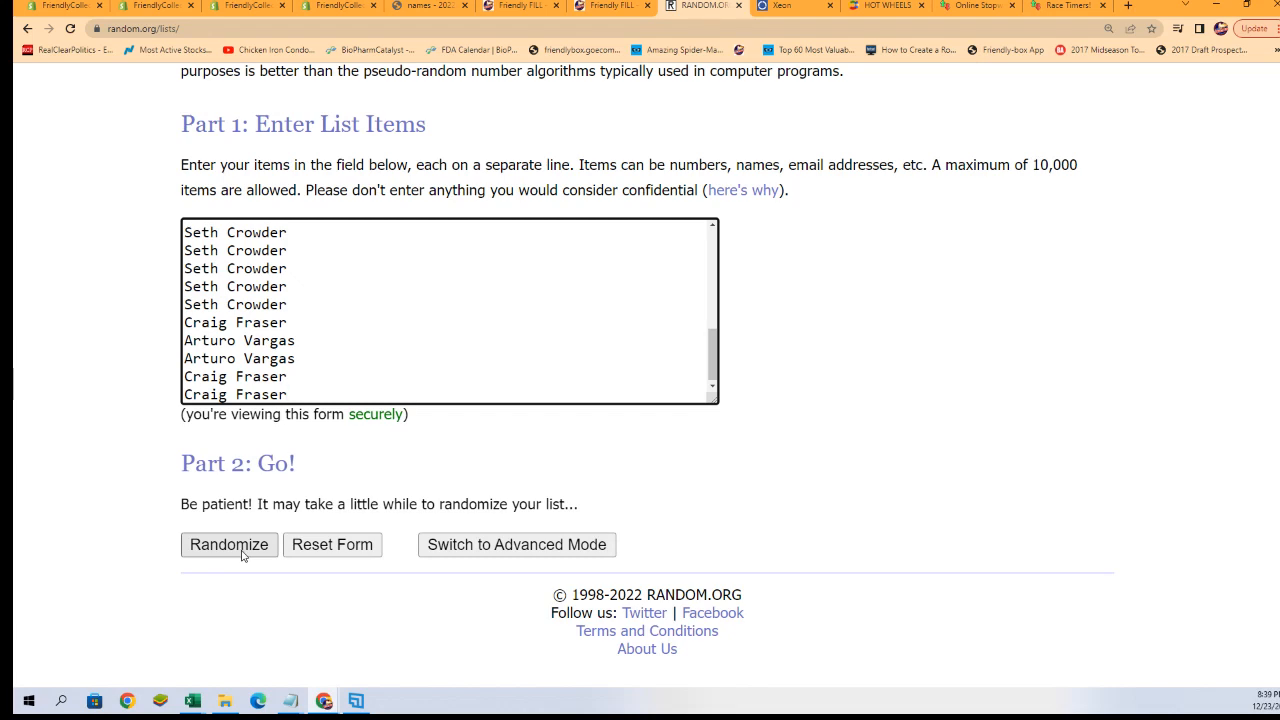
mouse_move(224, 558)
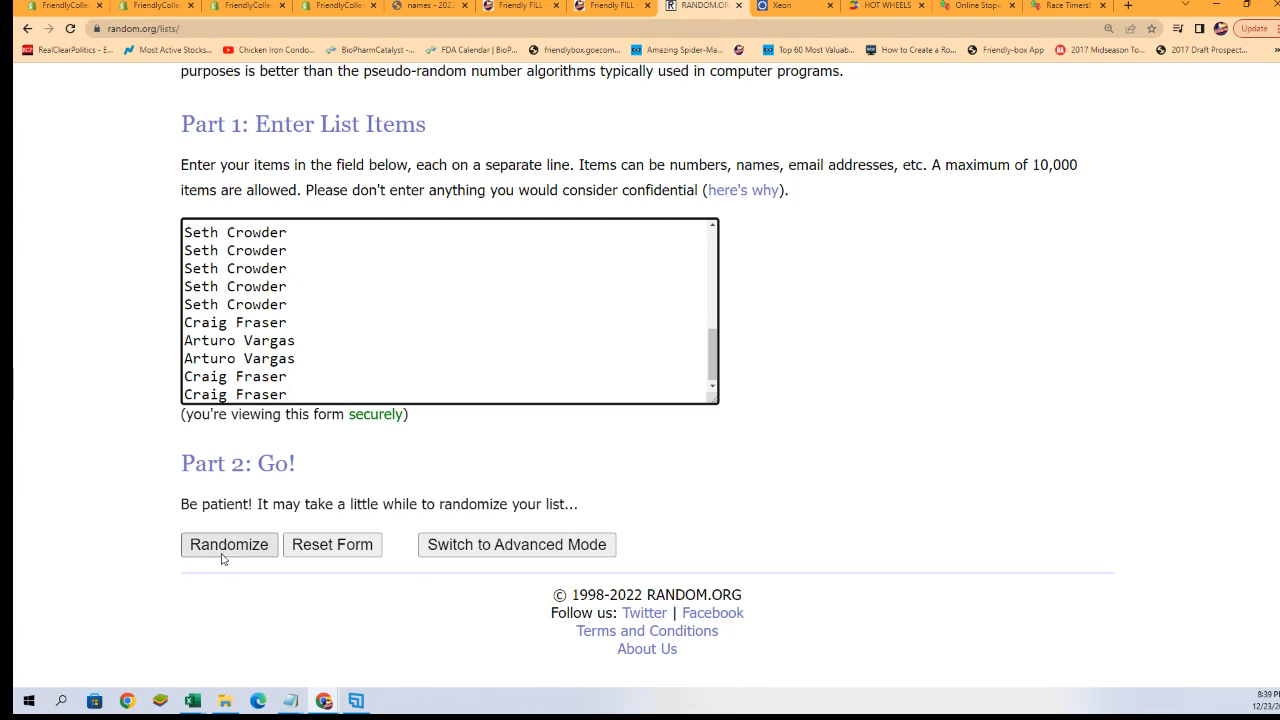
Randomize the 30 owner names, re-shuffling with Again! several times for a final order.
click(228, 544)
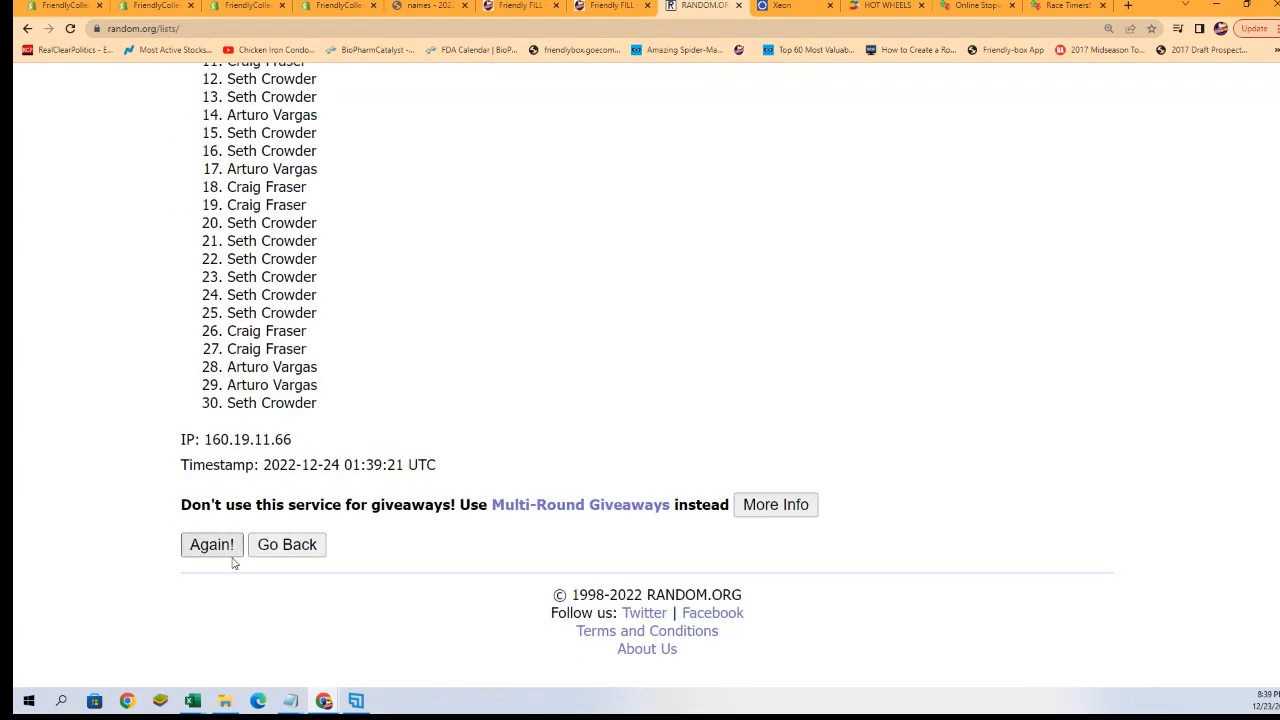
click(212, 544)
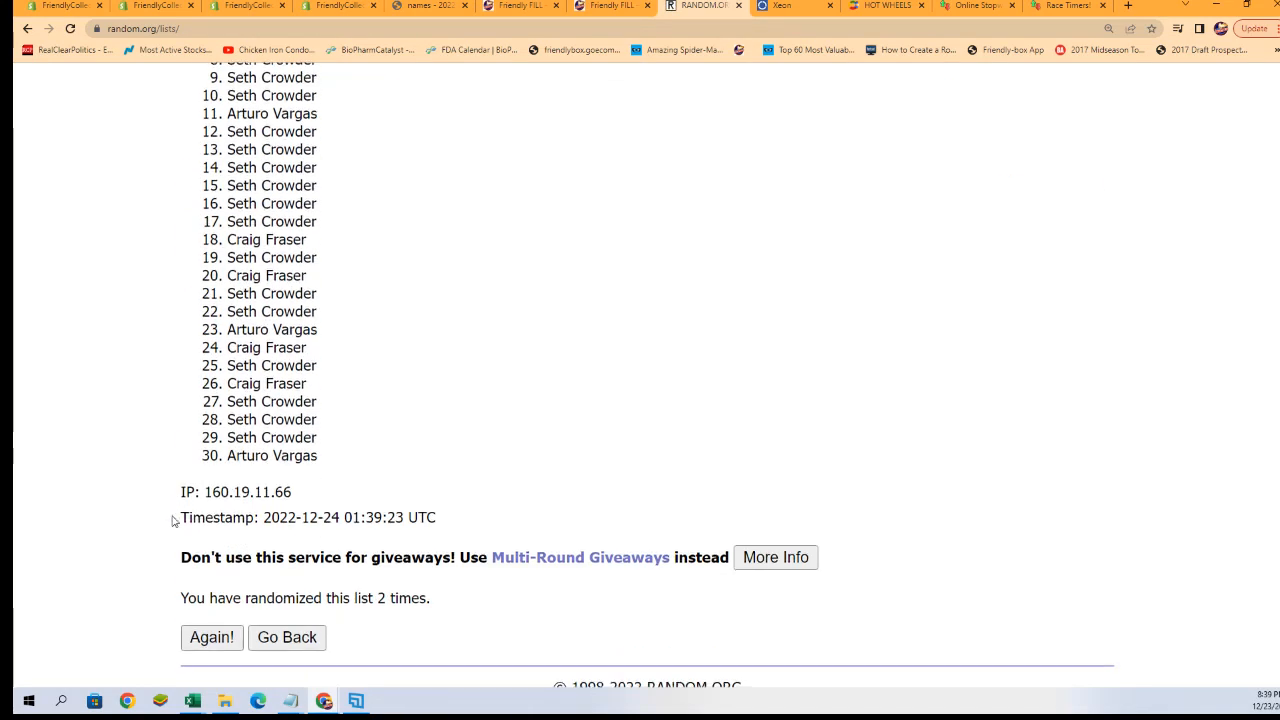
click(212, 636)
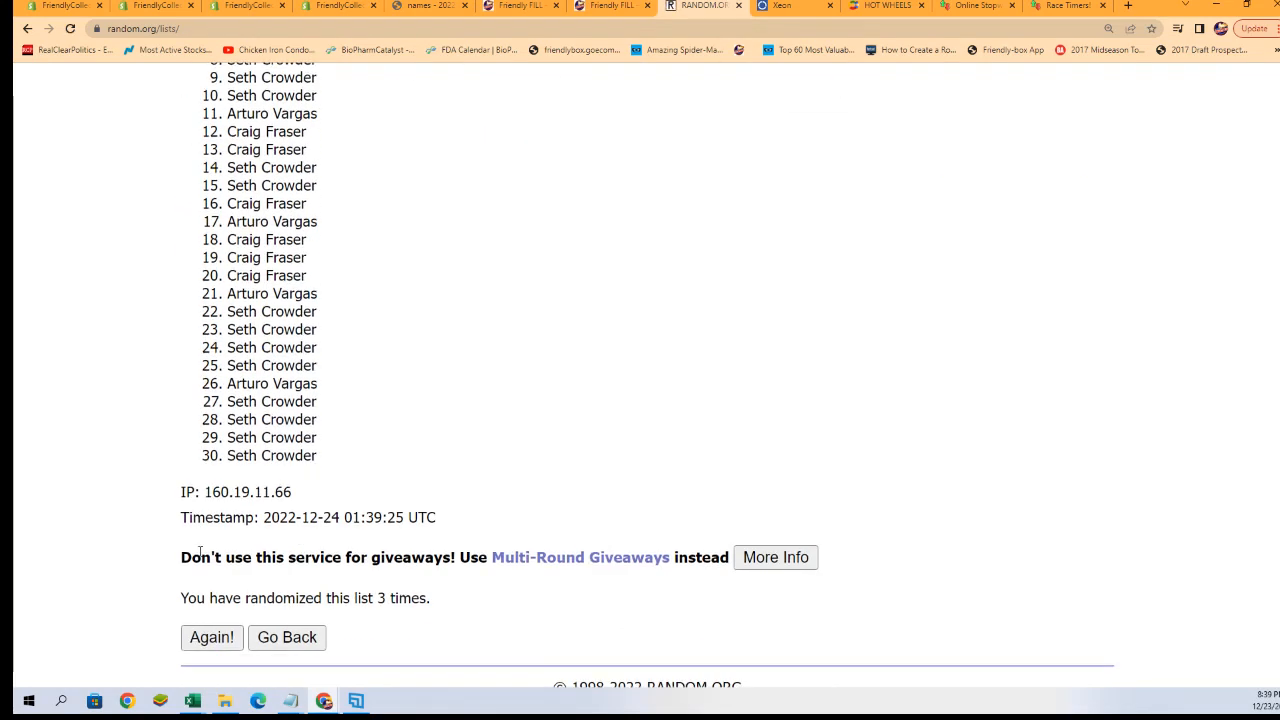
click(212, 636)
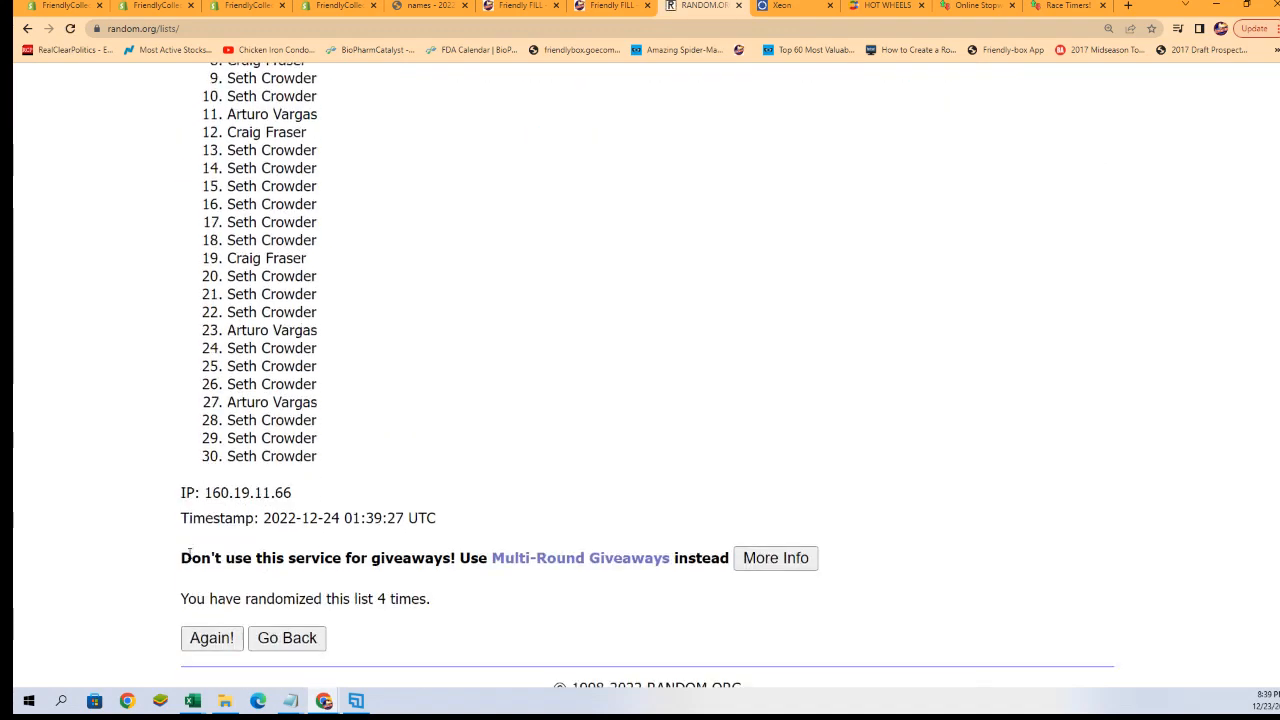
click(212, 638)
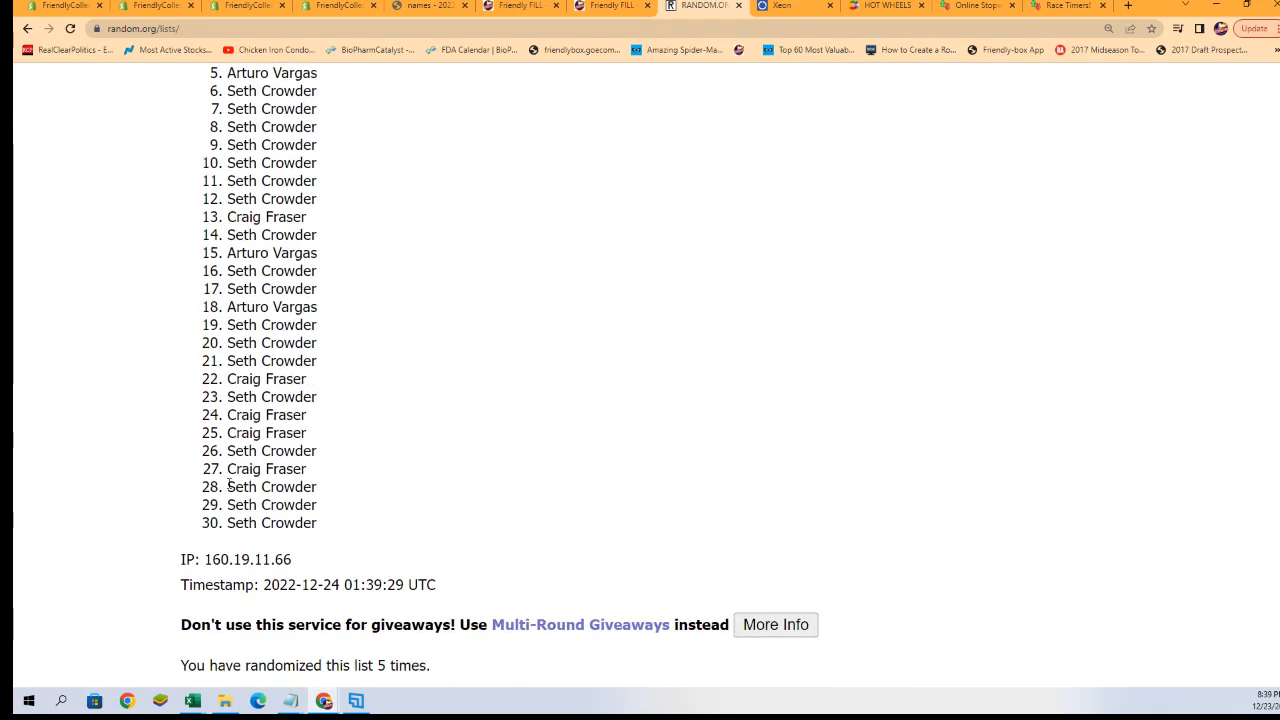
scroll(down, 3)
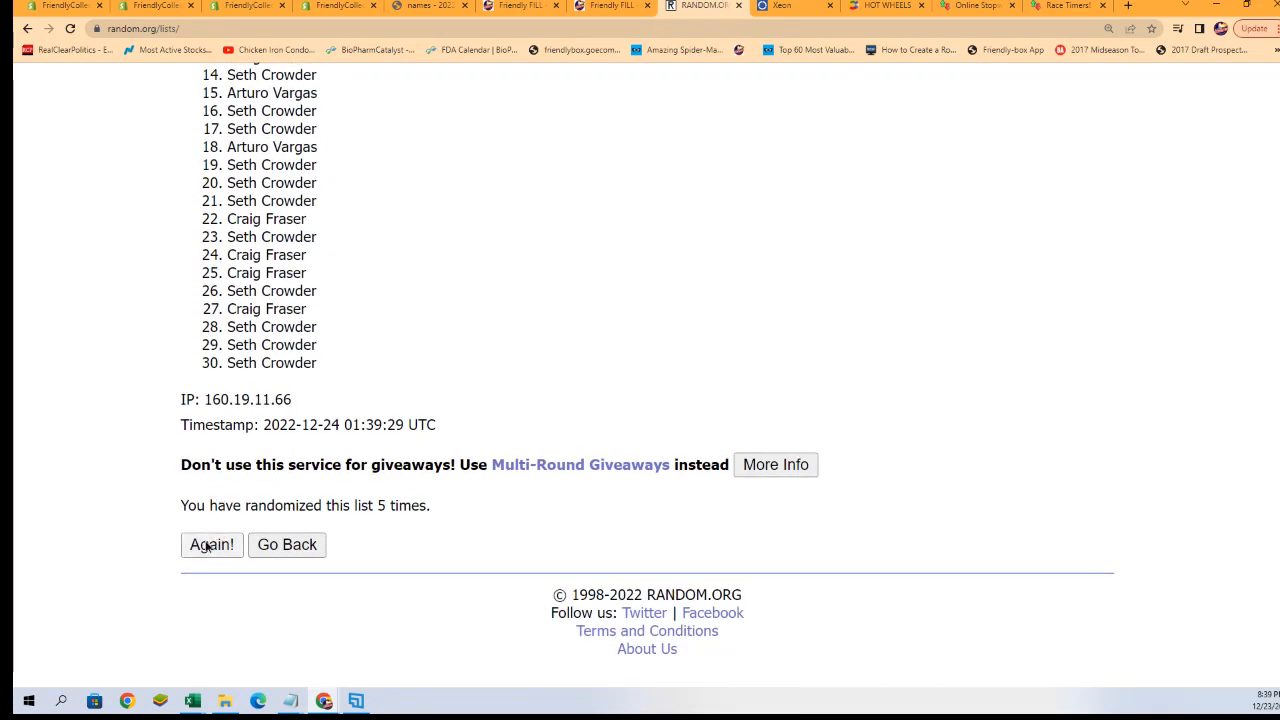
click(212, 544)
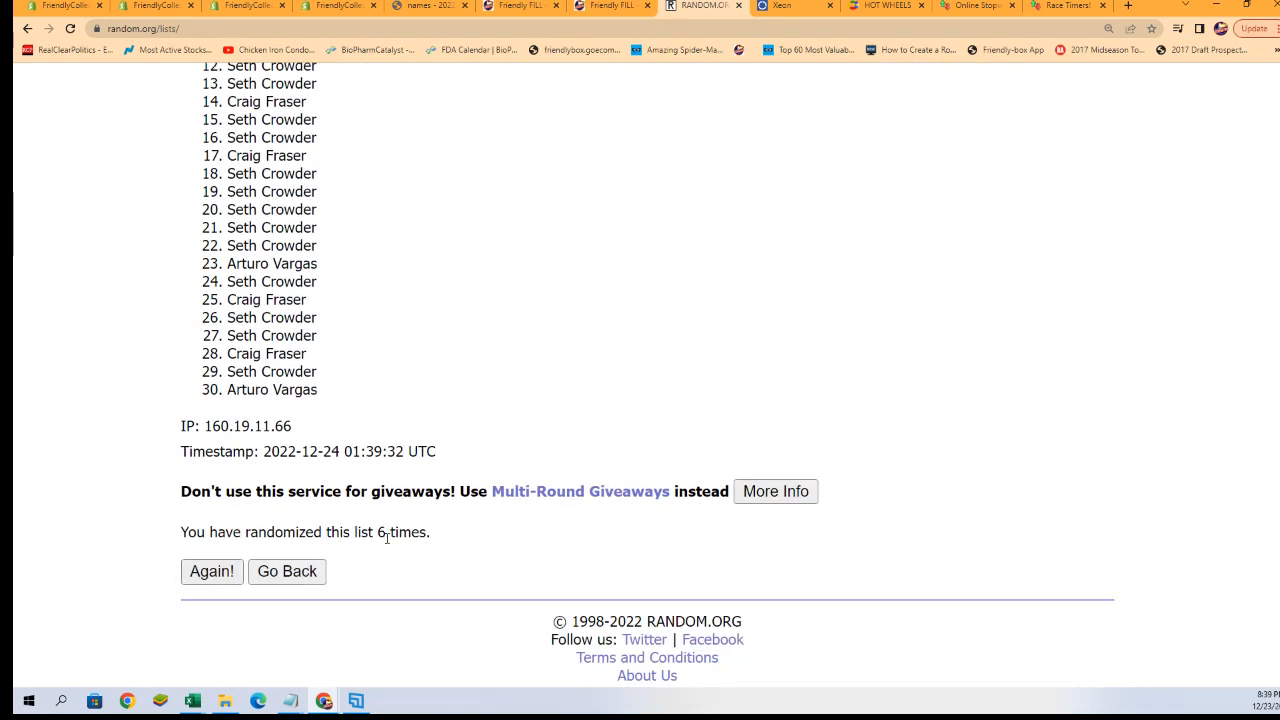
Select the resulting numbered list of owner names and copy it.
click(212, 572)
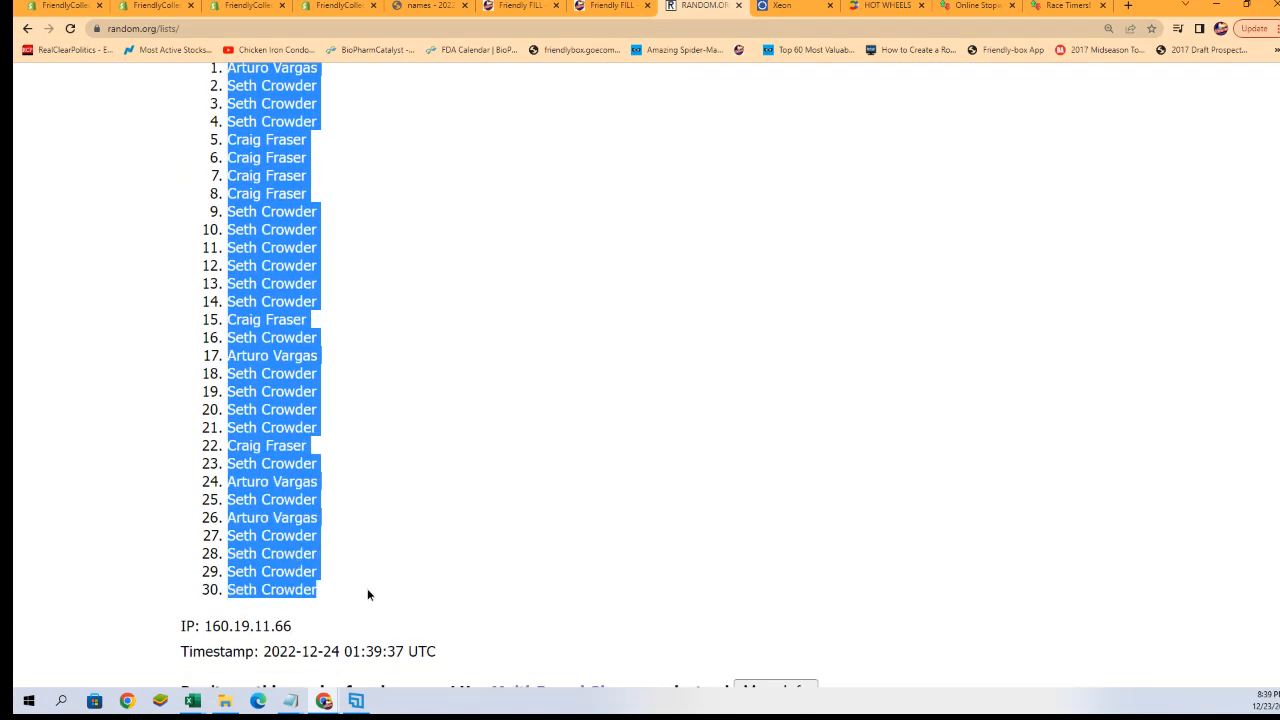
right_click(368, 594)
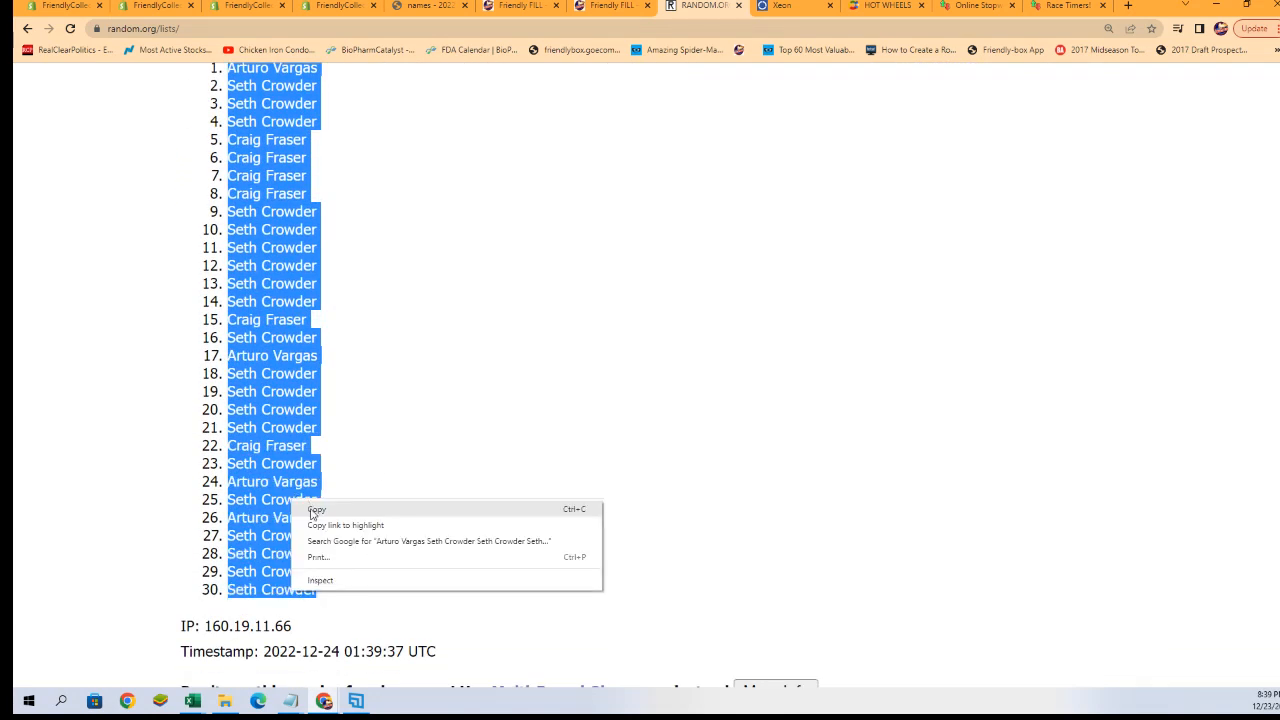
click(404, 512)
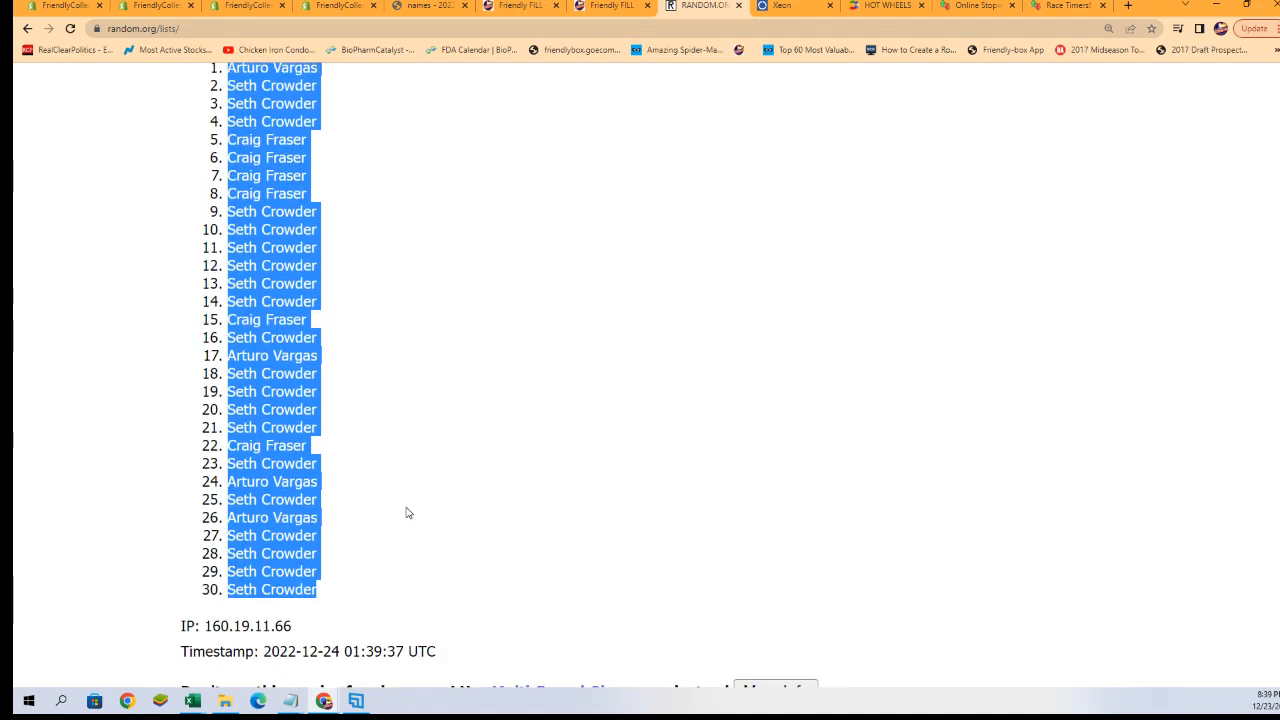
Paste Special the shuffled owner names into cell A2 as plain Text.
scroll(up, 3)
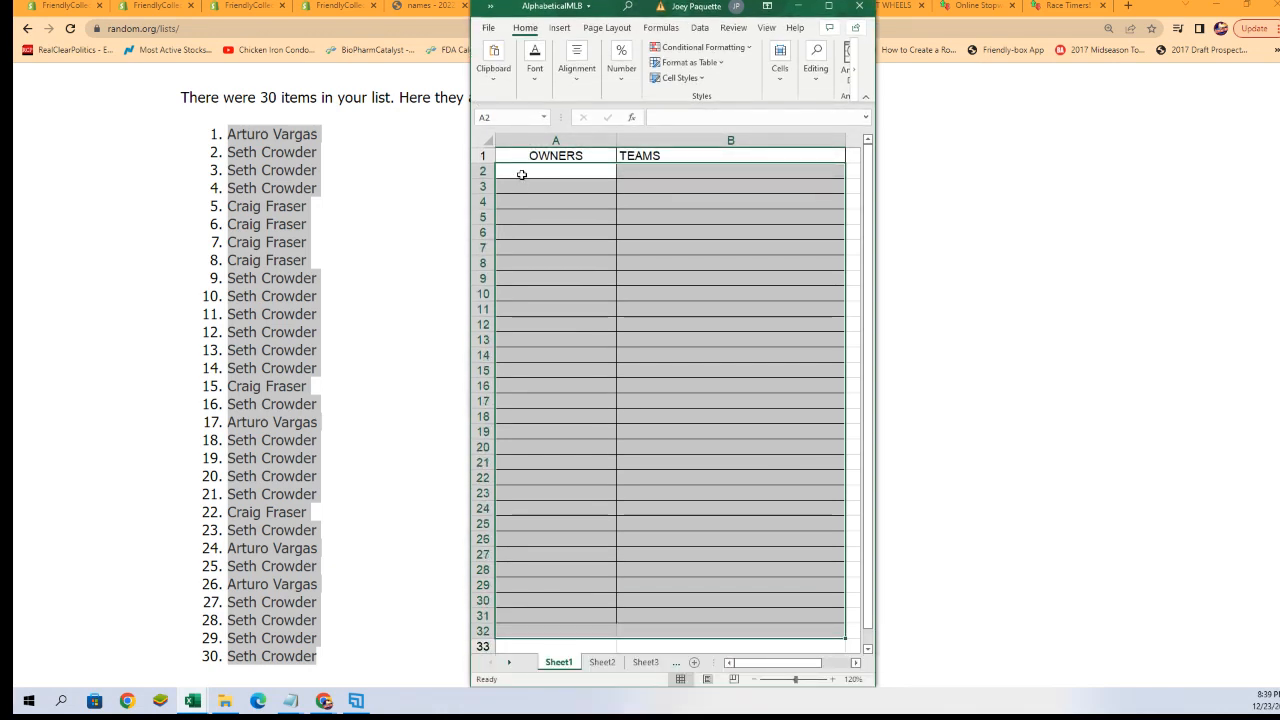
right_click(520, 174)
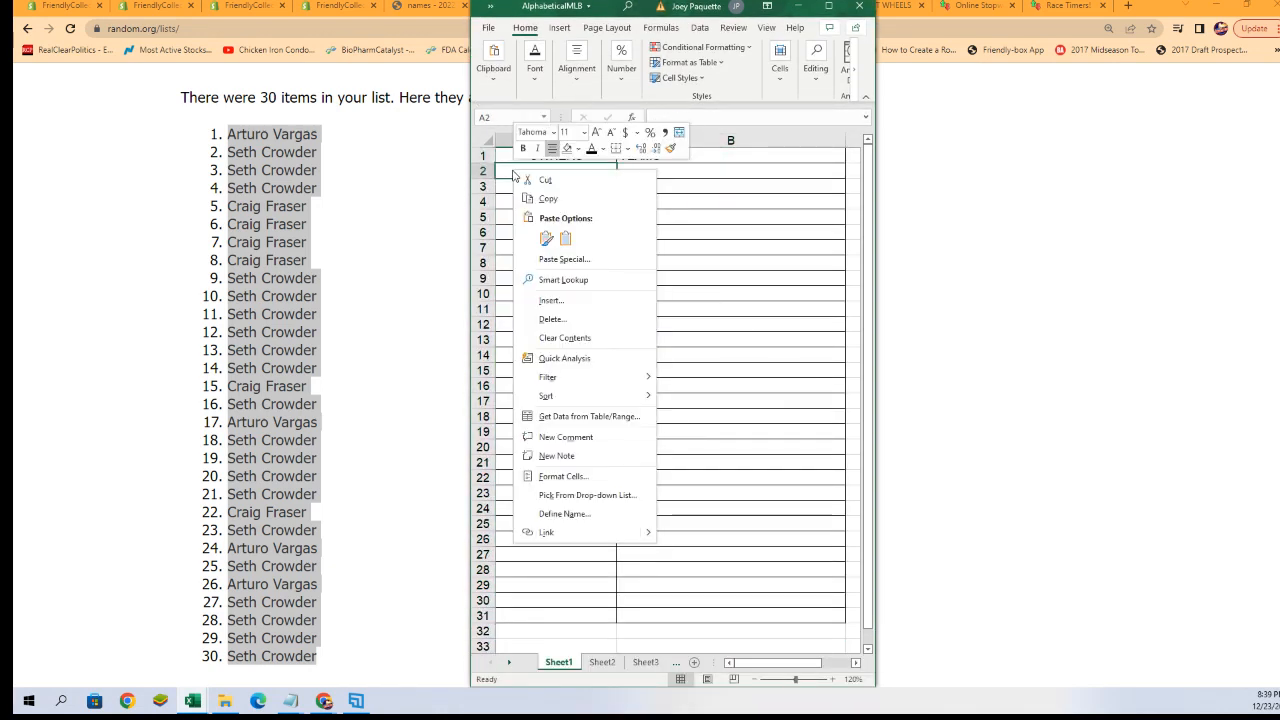
click(564, 260)
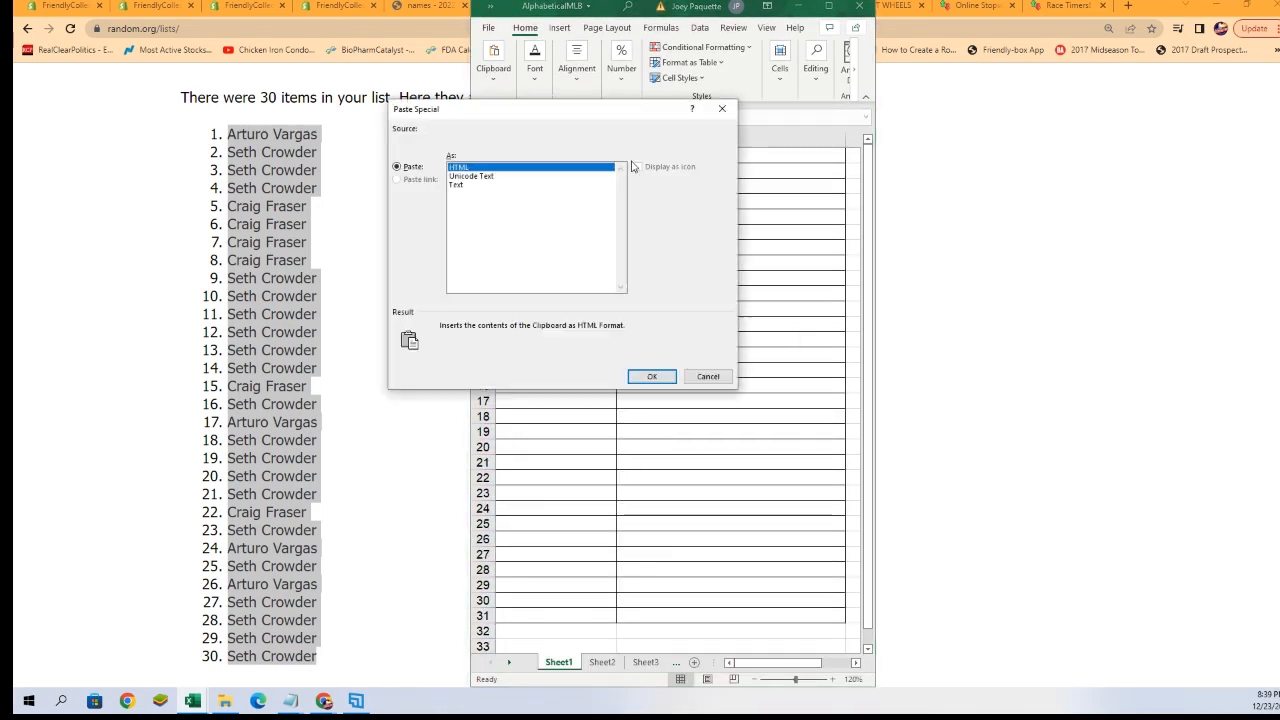
click(456, 184)
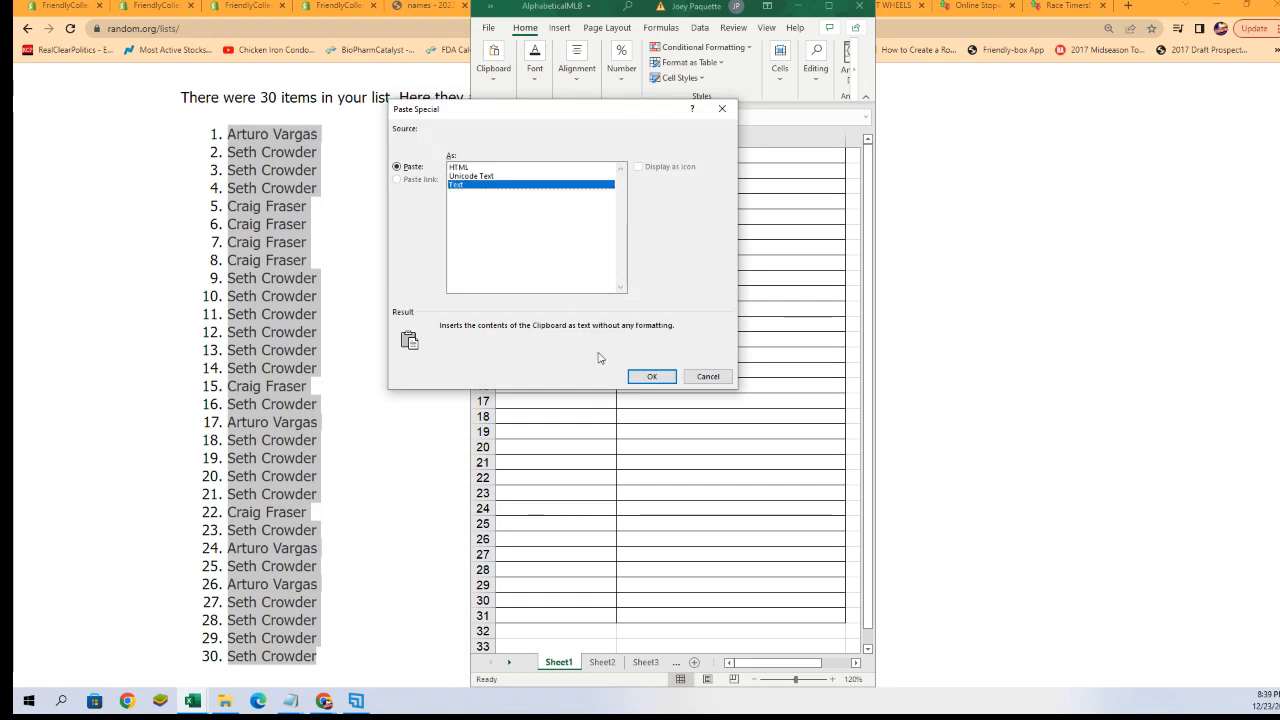
click(652, 376)
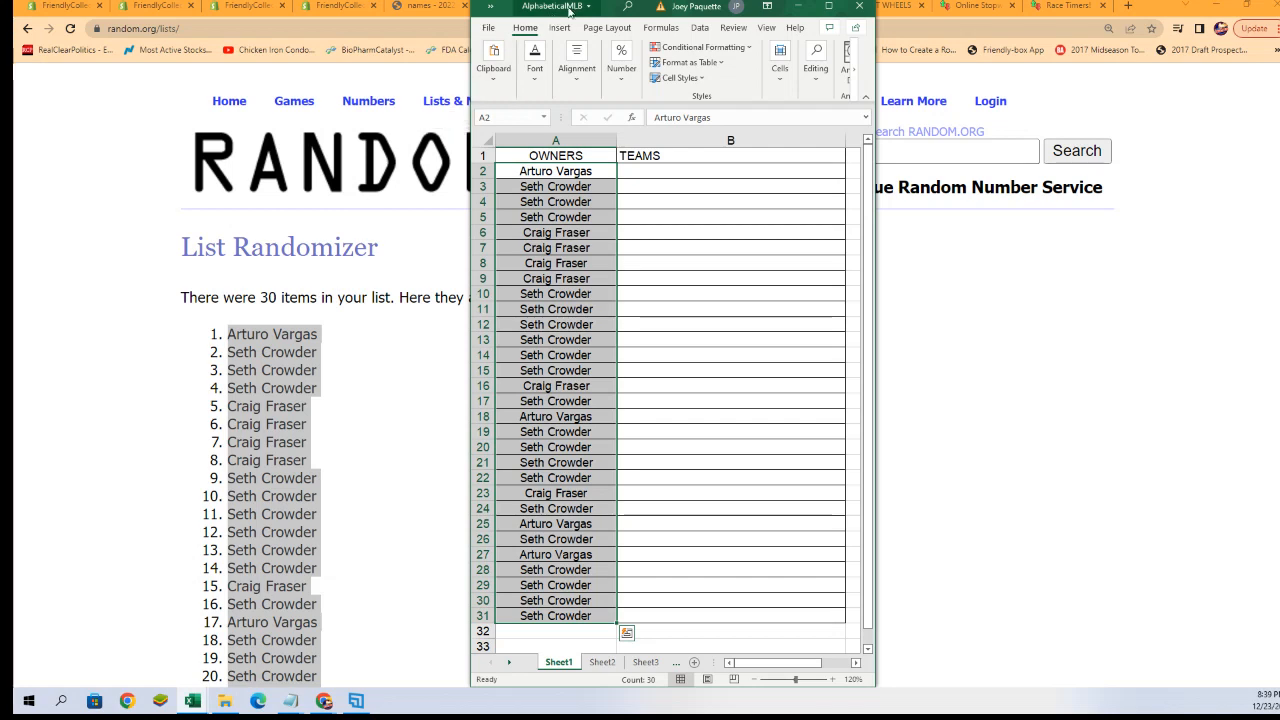
Randomize the 30 MLB teams in the browser, re-shuffling several times.
click(460, 100)
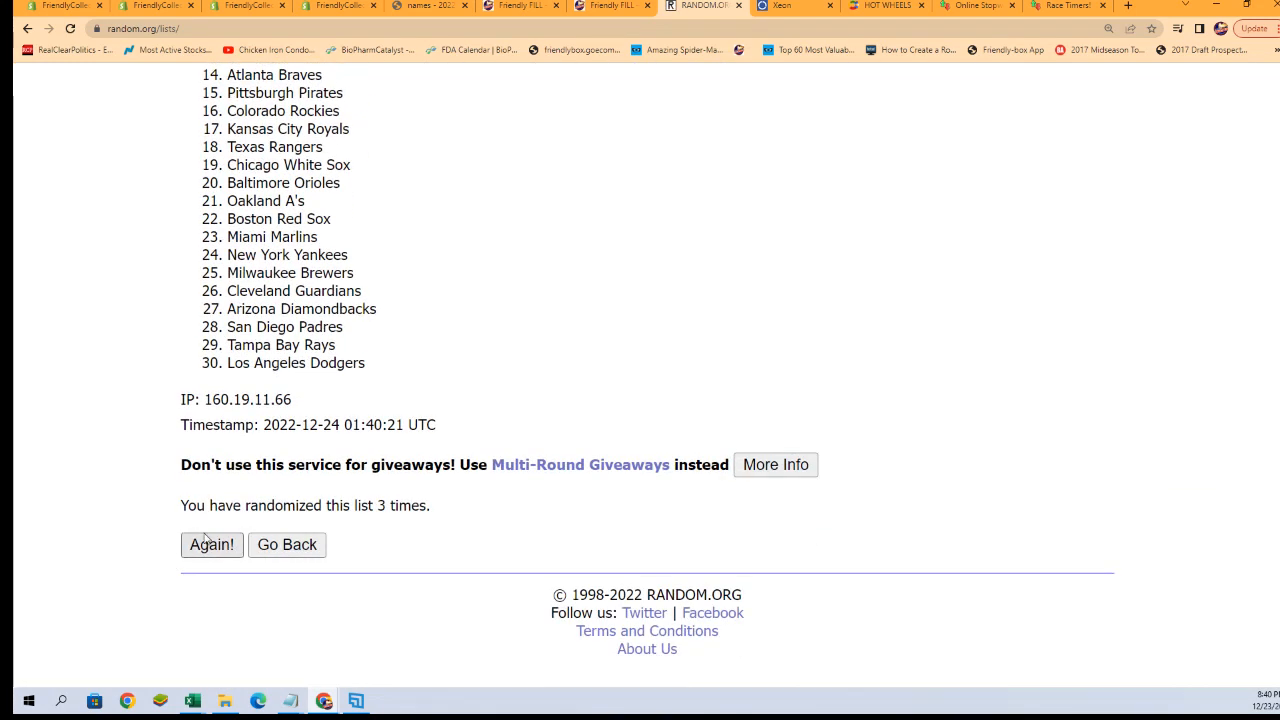
click(212, 544)
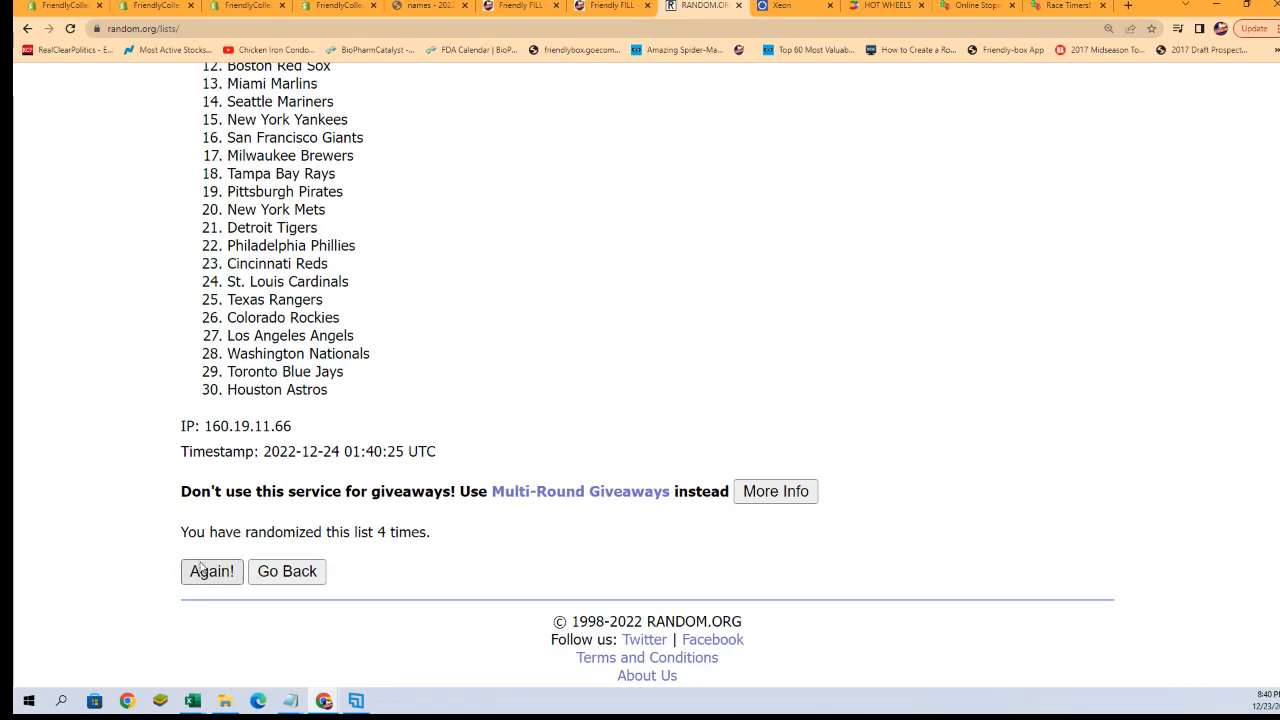
click(212, 572)
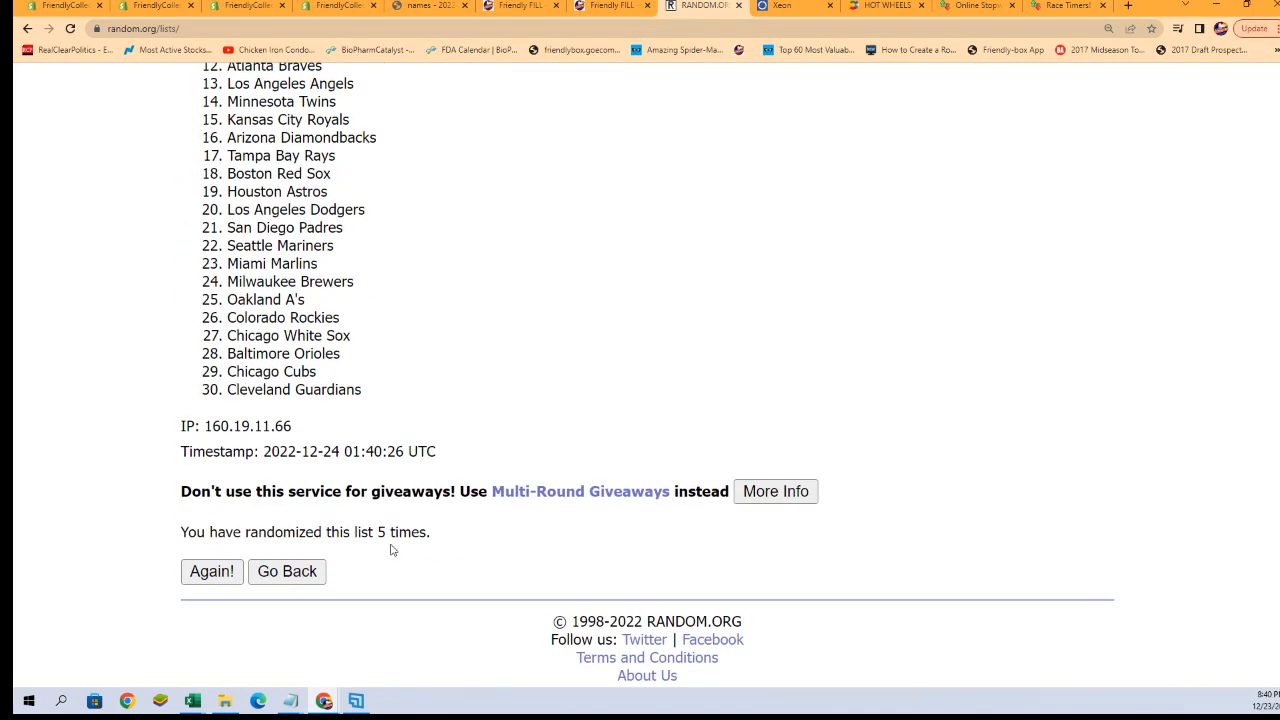
click(212, 572)
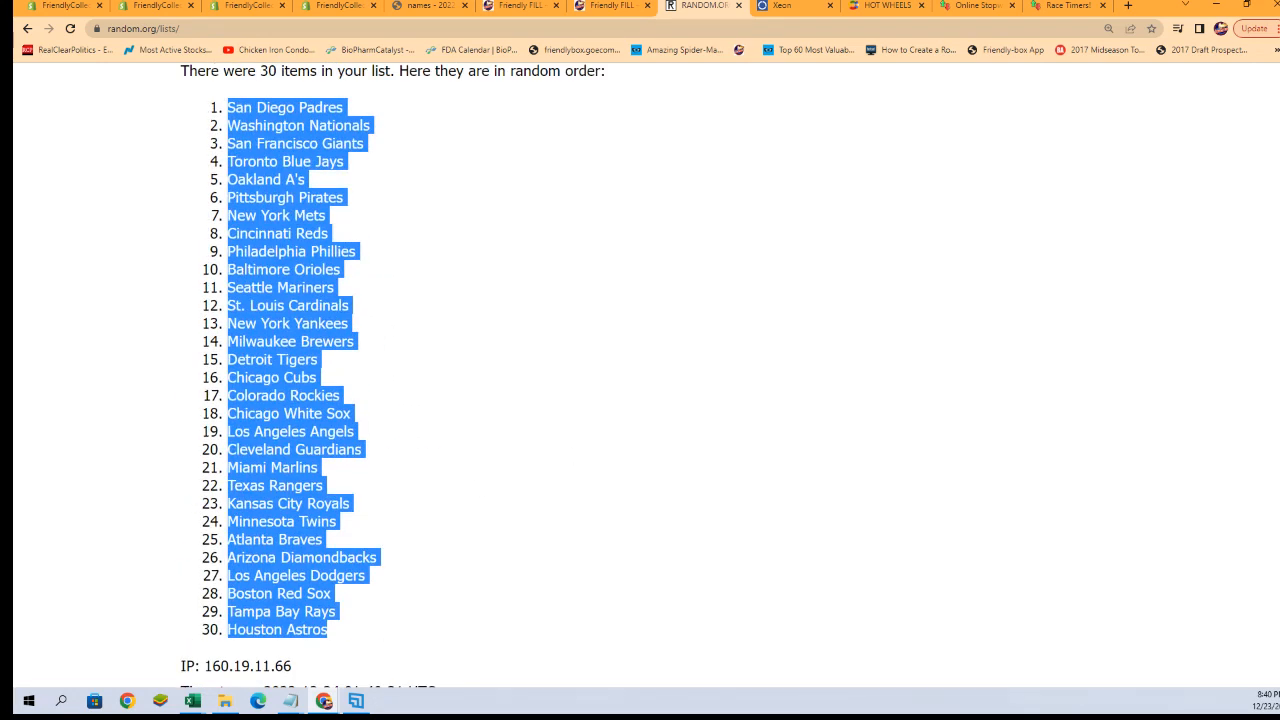
Paste Special the shuffled MLB teams into cell B2 as plain Text.
click(700, 400)
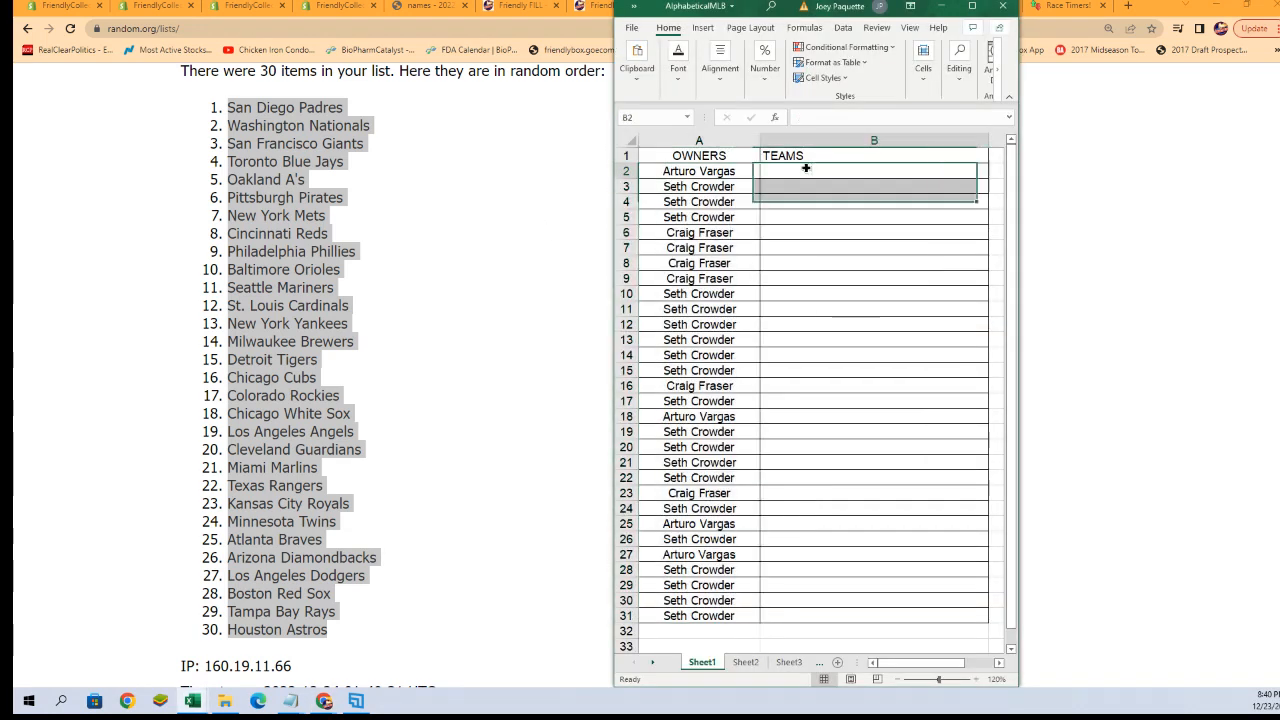
right_click(800, 170)
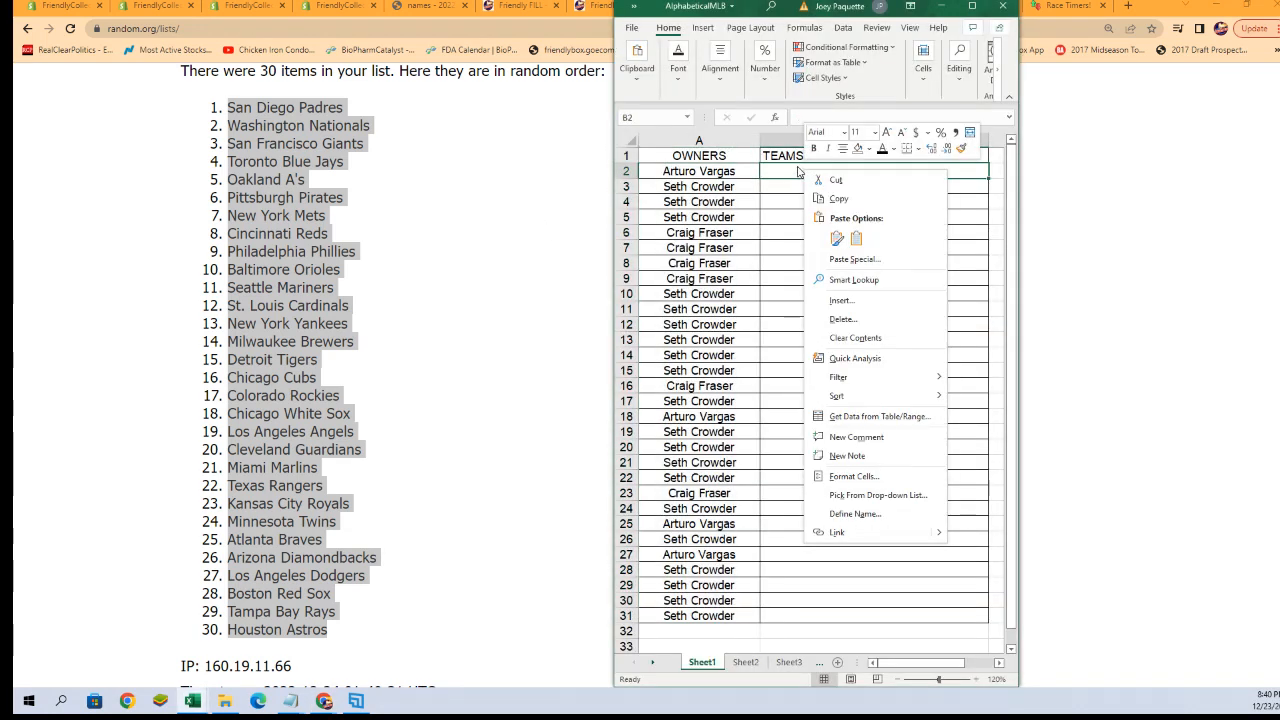
click(856, 260)
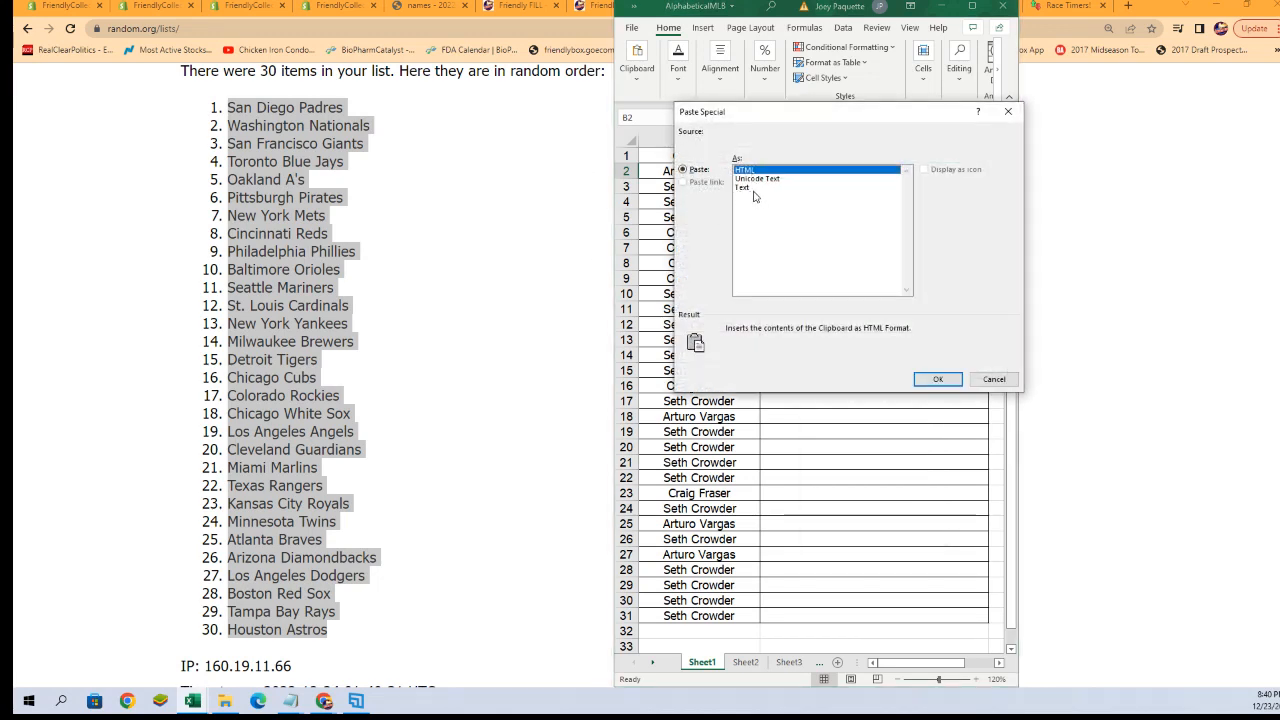
click(744, 188)
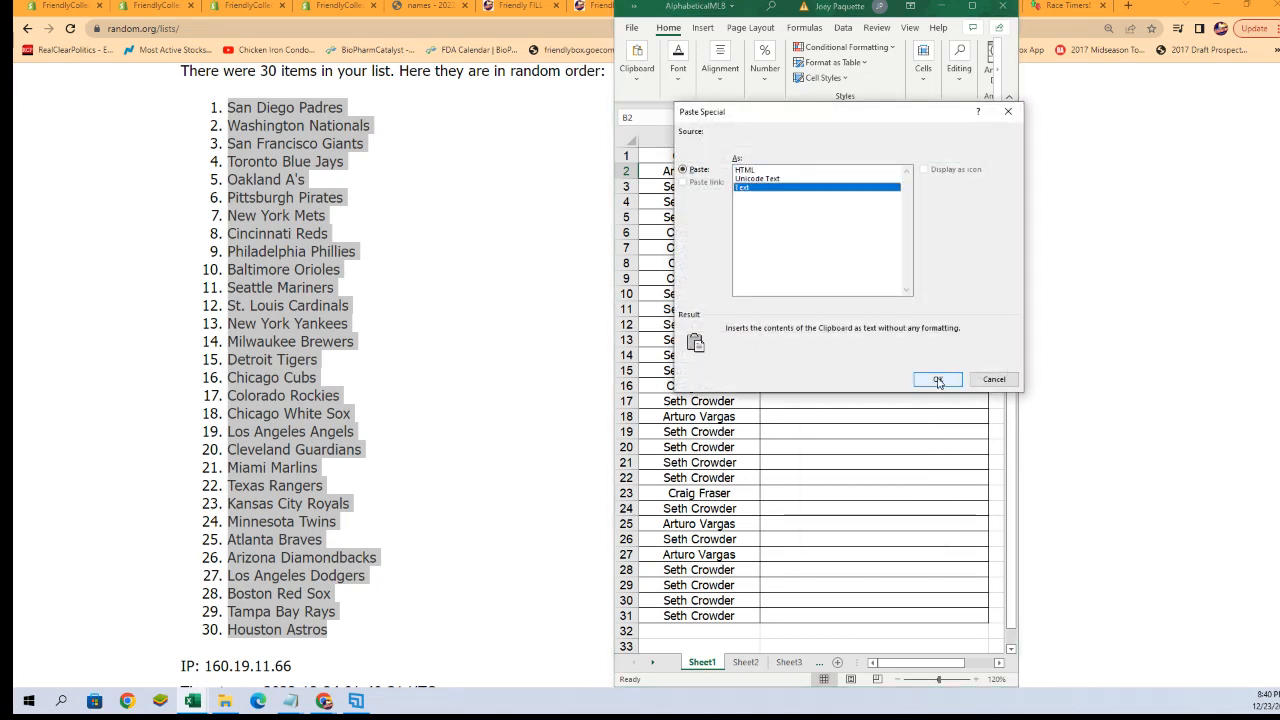
click(936, 380)
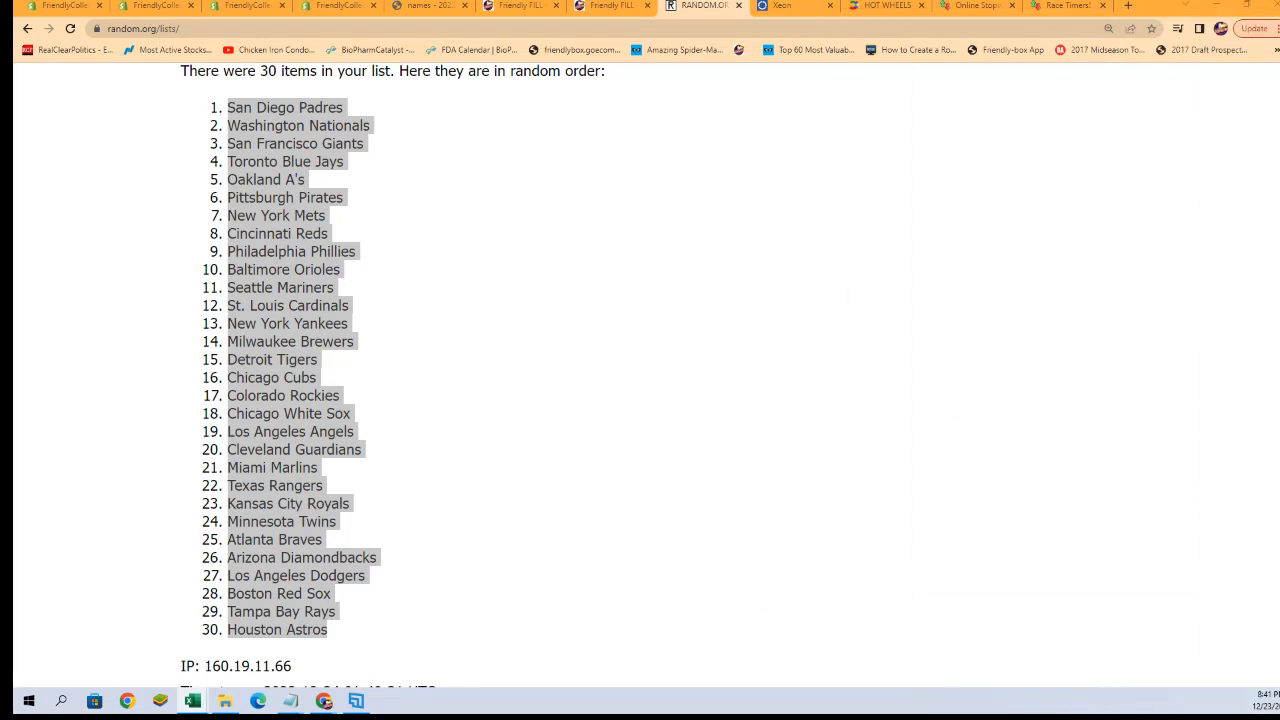
mouse_move(584, 320)
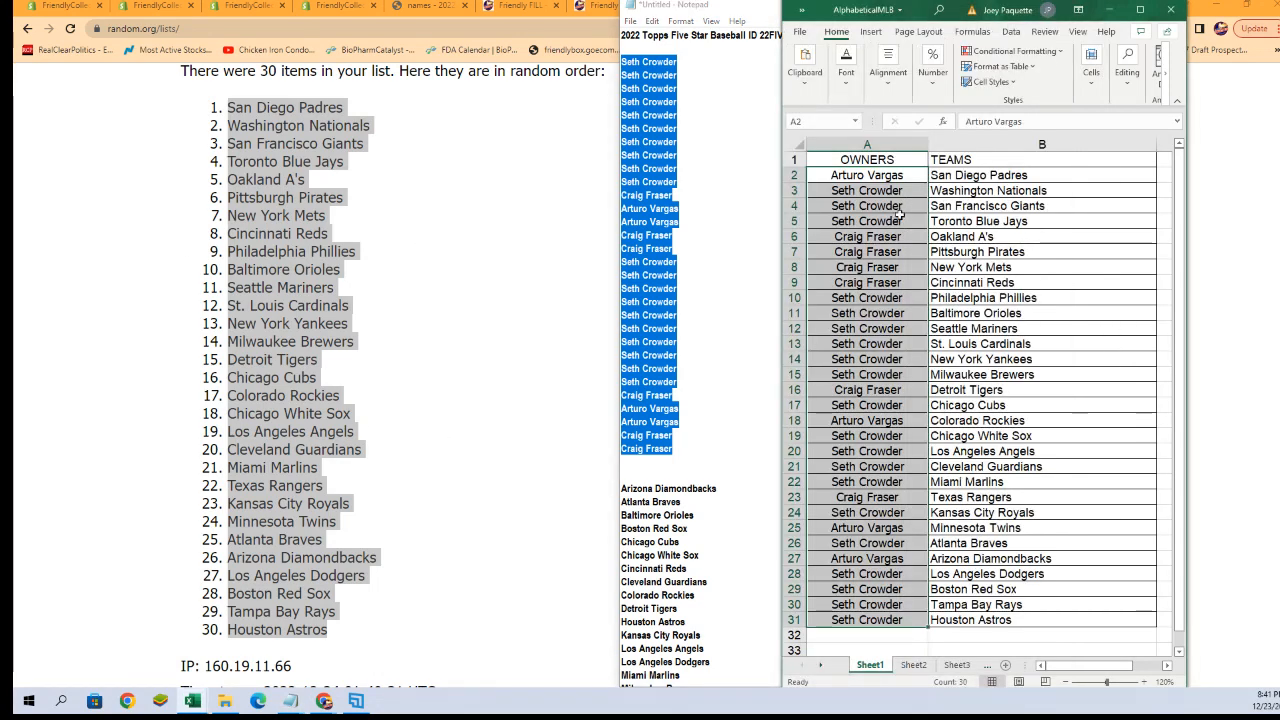
mouse_move(548, 324)
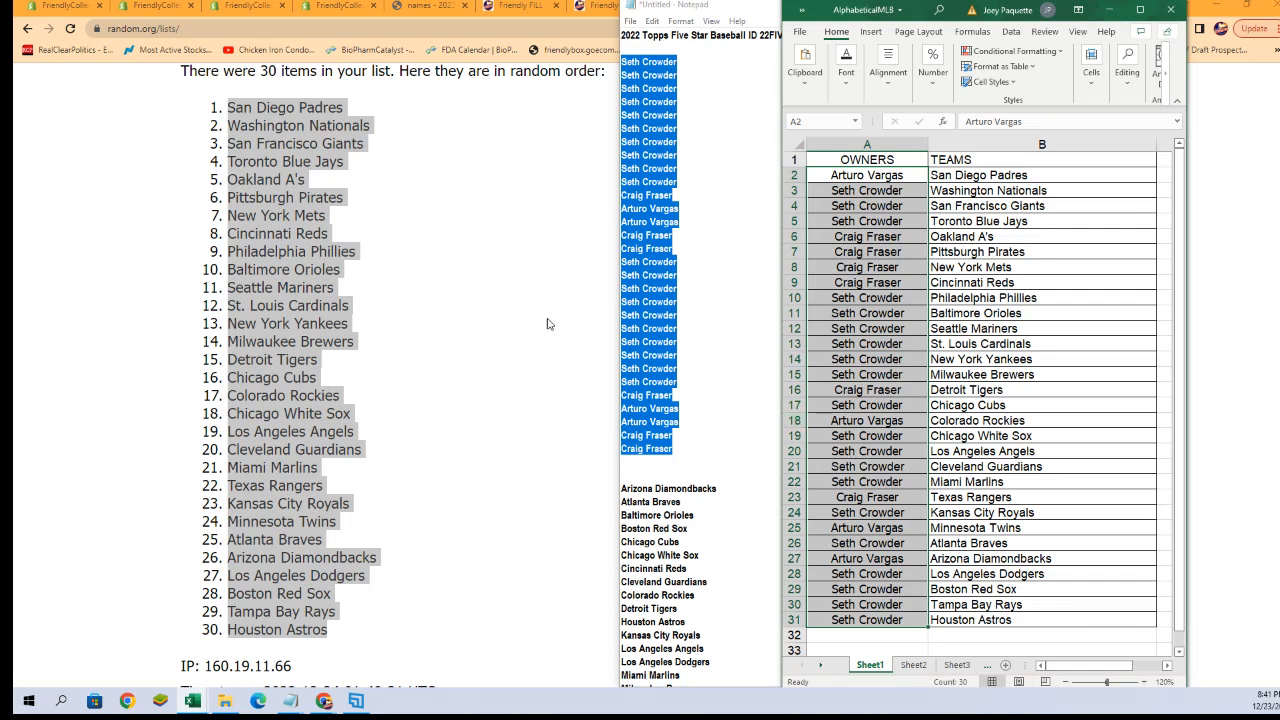